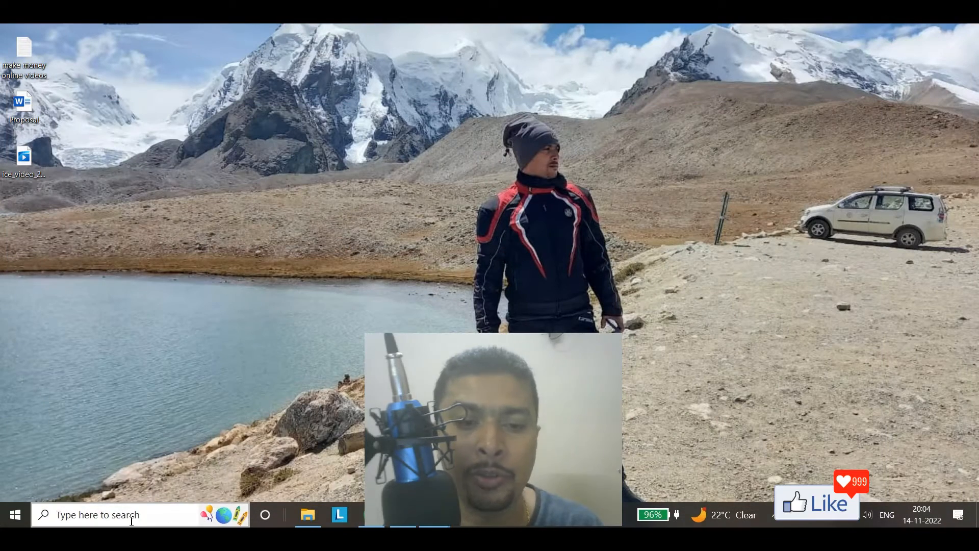
Search for Settings and go to Update & Security, then Find my device.
type("sett")
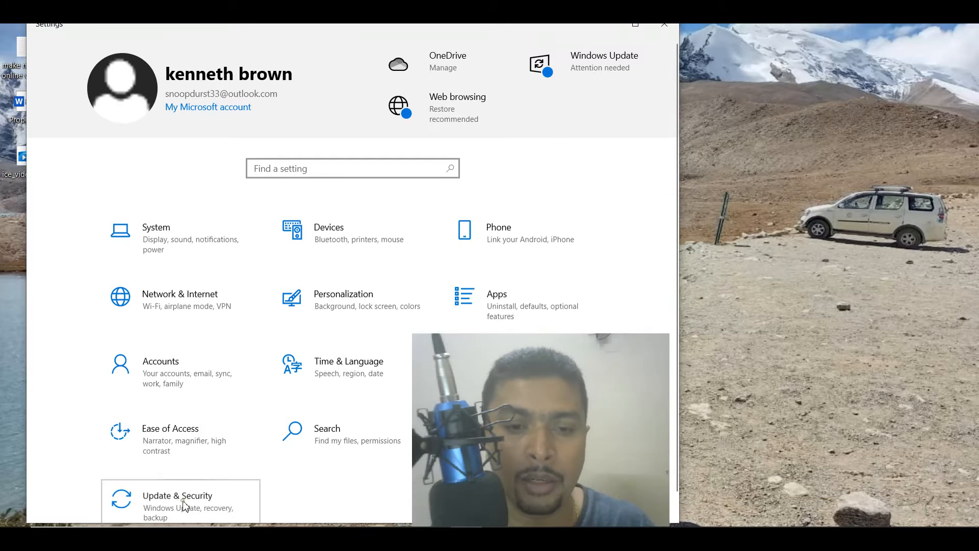
left_click(176, 500)
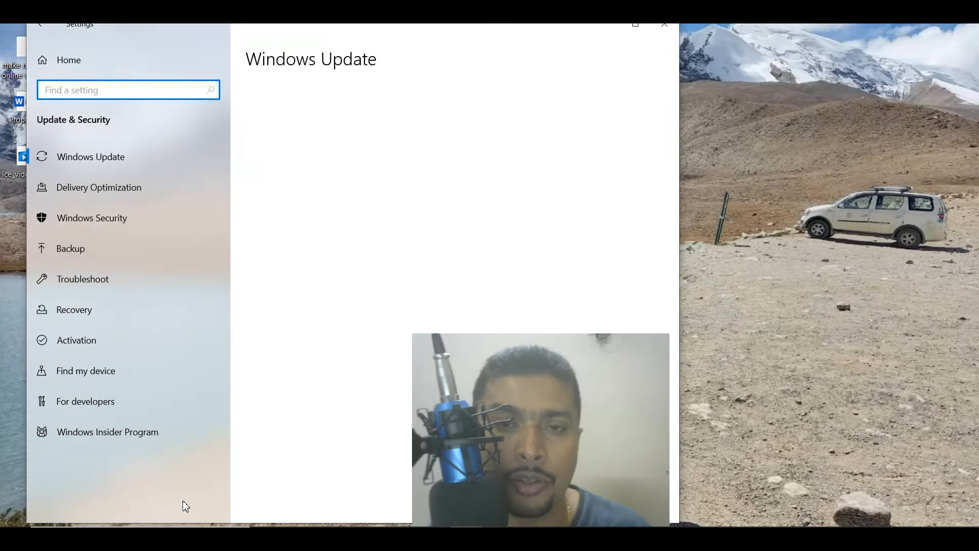
left_click(91, 157)
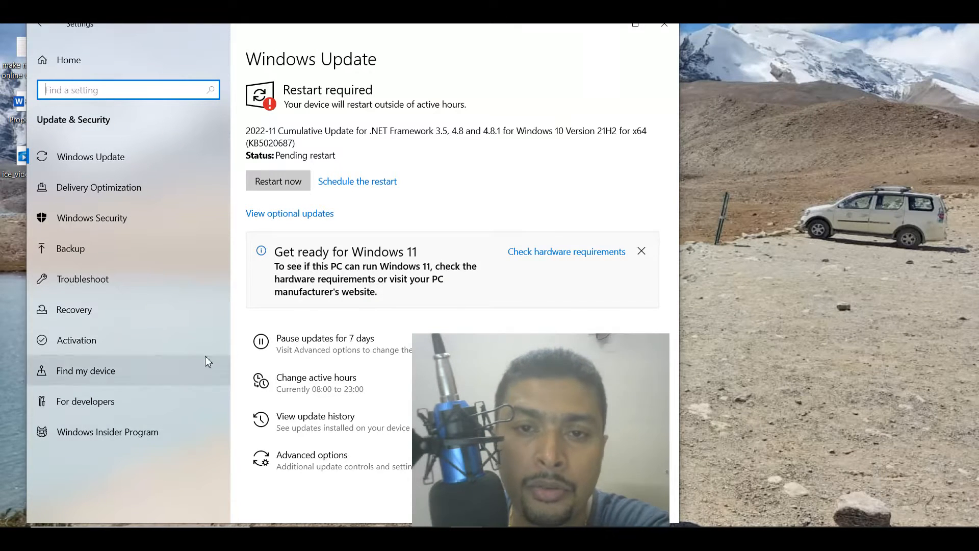
scroll("down", 3)
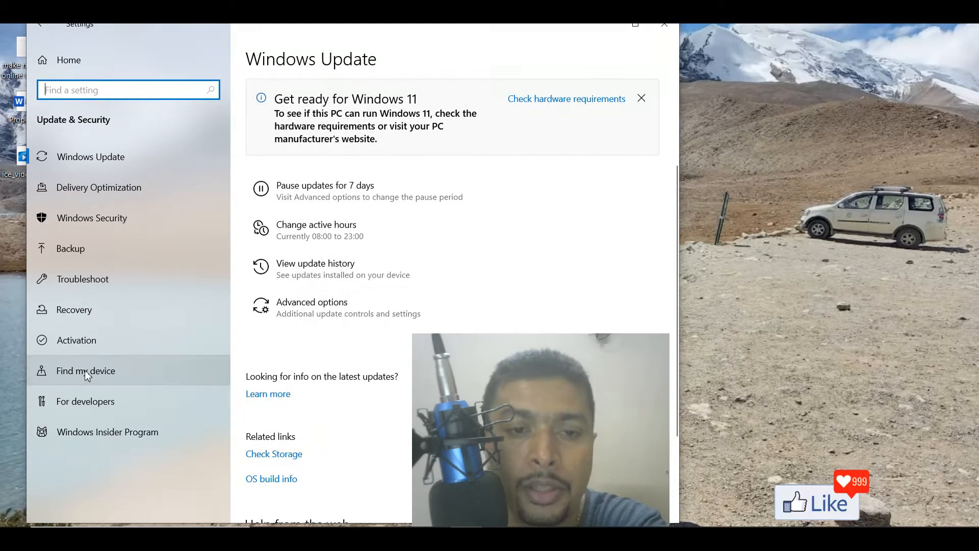
left_click(84, 370)
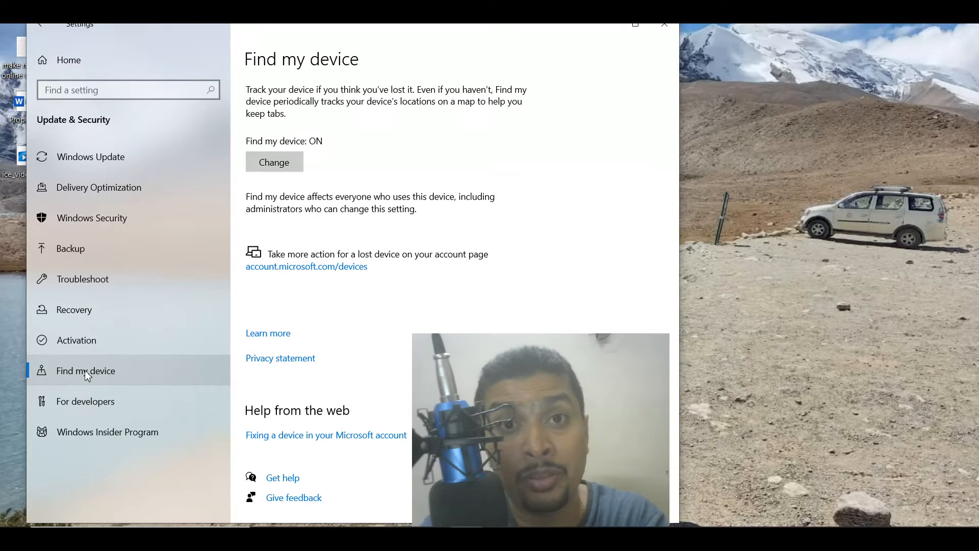
mouse_move(307, 266)
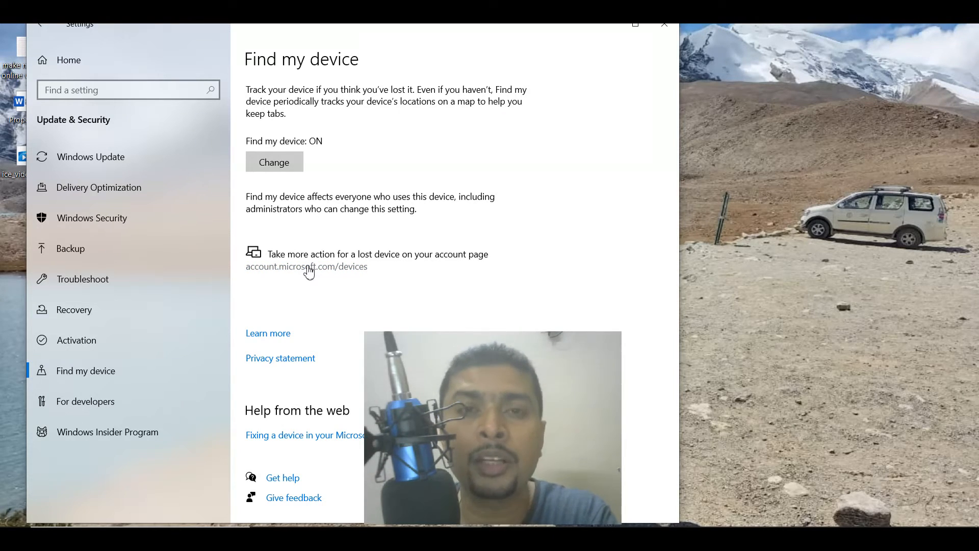
mouse_move(273, 279)
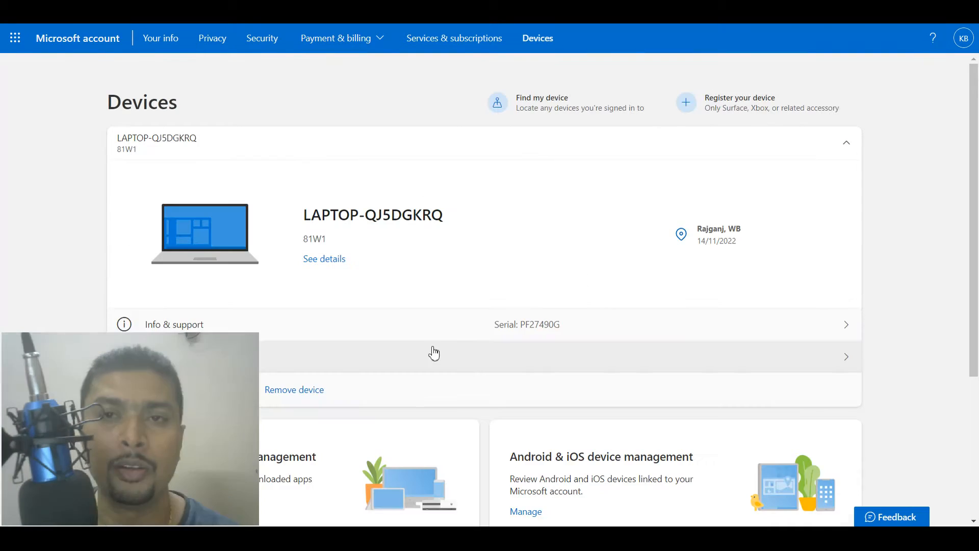
Scroll the Microsoft account Devices page to review the laptop's Rajganj, WB location.
scroll("down", 3)
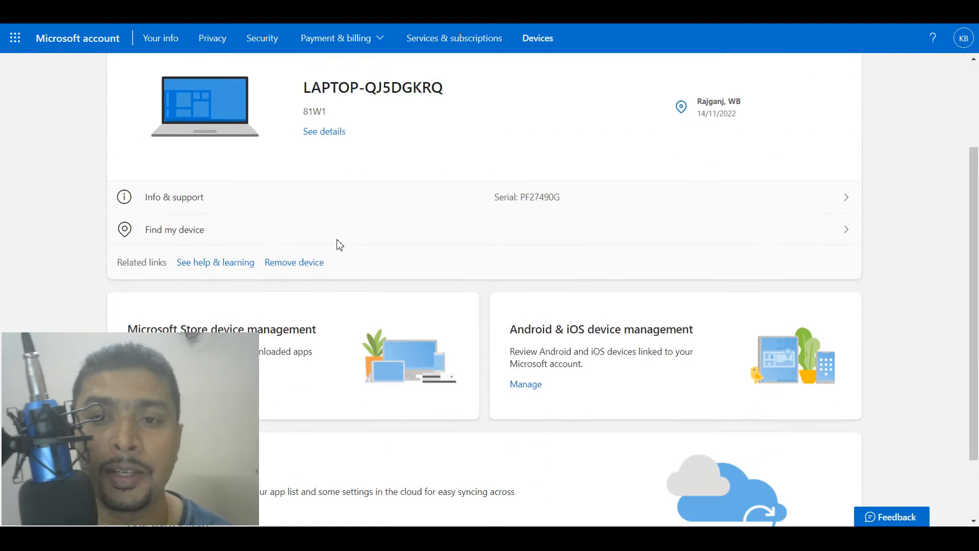
scroll("down", 3)
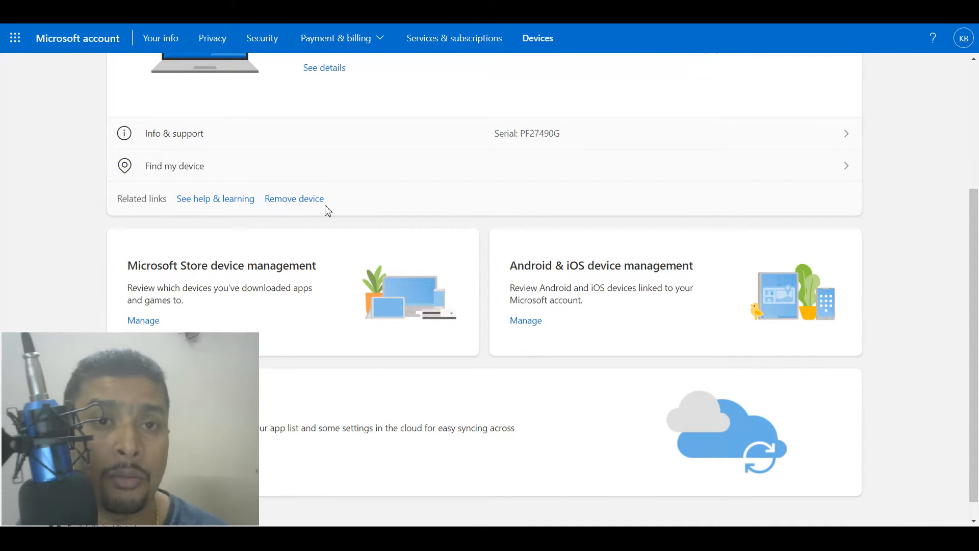
mouse_move(512, 133)
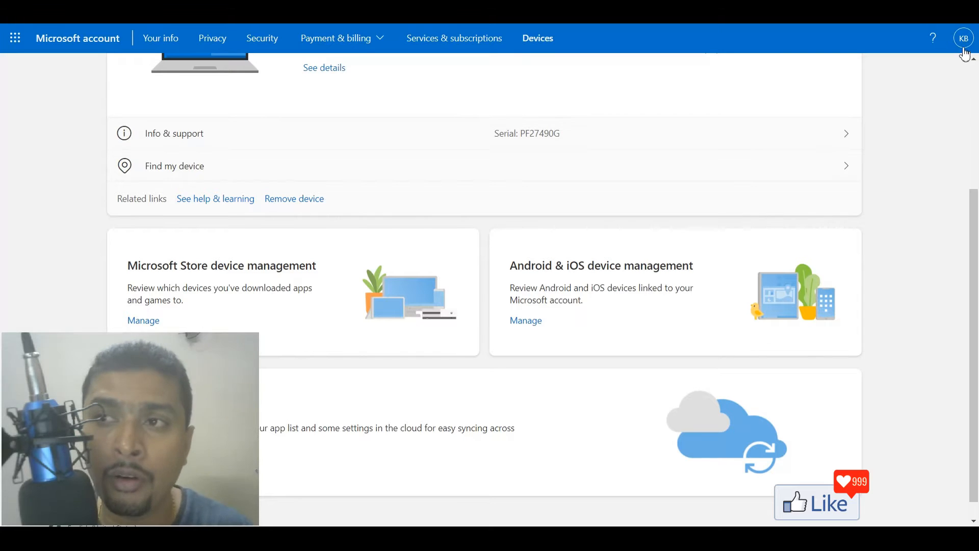
mouse_move(963, 38)
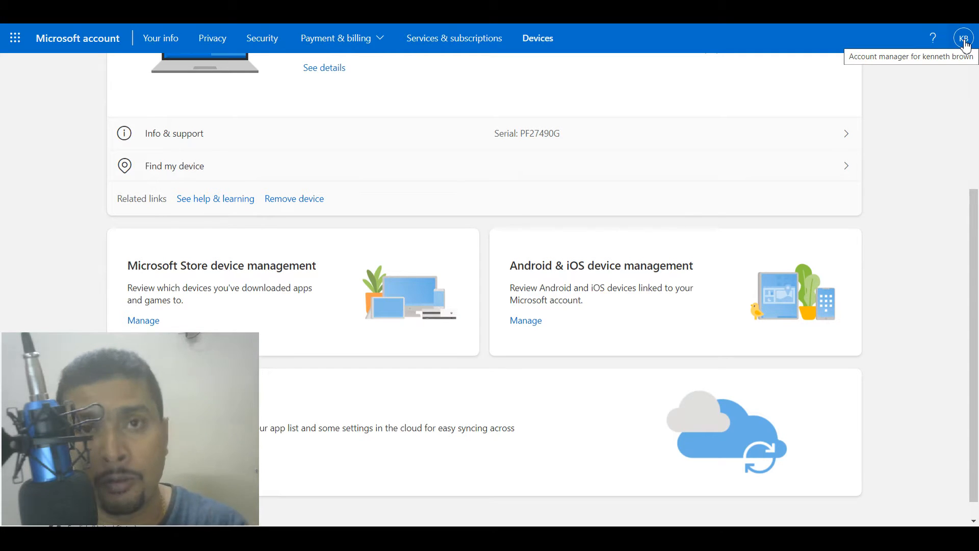
scroll("up", 3)
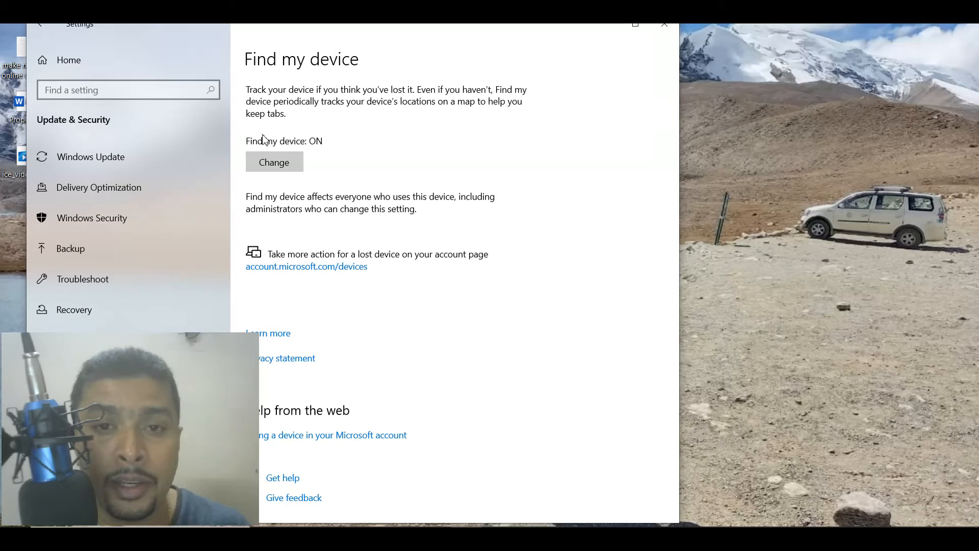
mouse_move(312, 270)
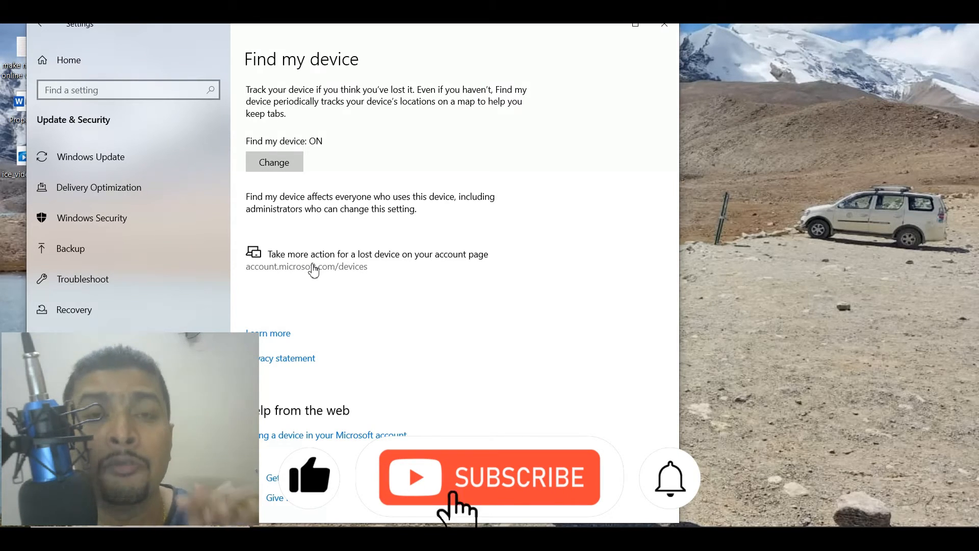
Locate the laptop on the map in Bankim Nagar, Siliguri, at 96% battery.
left_click(306, 266)
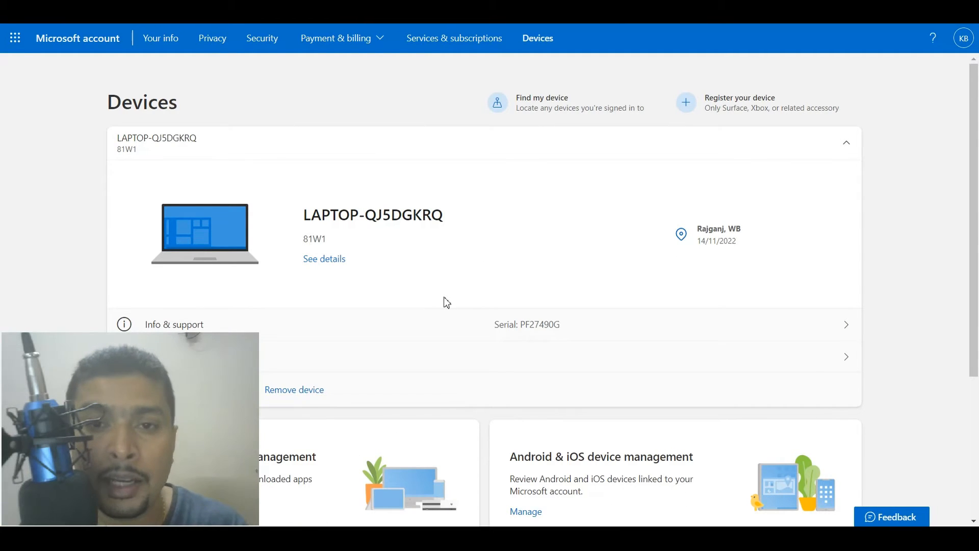
mouse_move(422, 254)
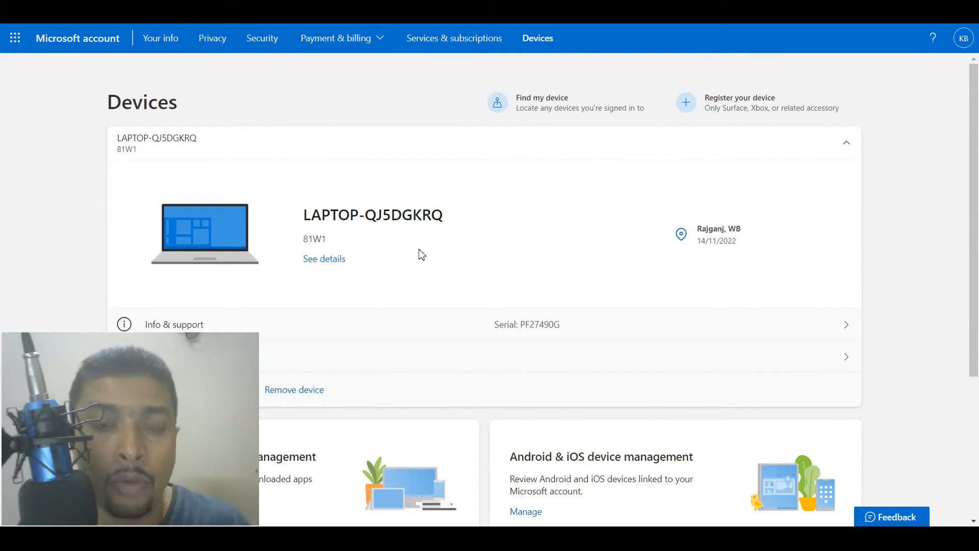
scroll("down", 3)
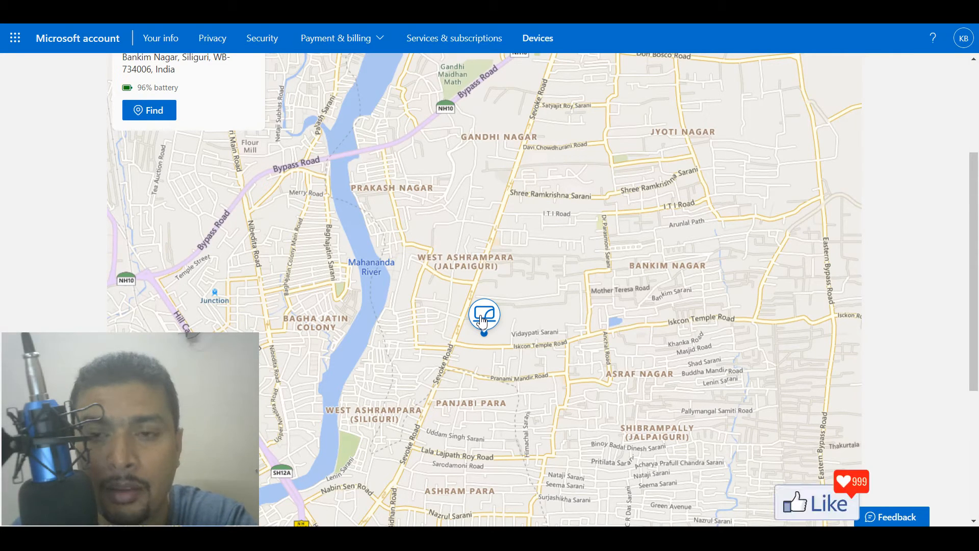
mouse_move(509, 304)
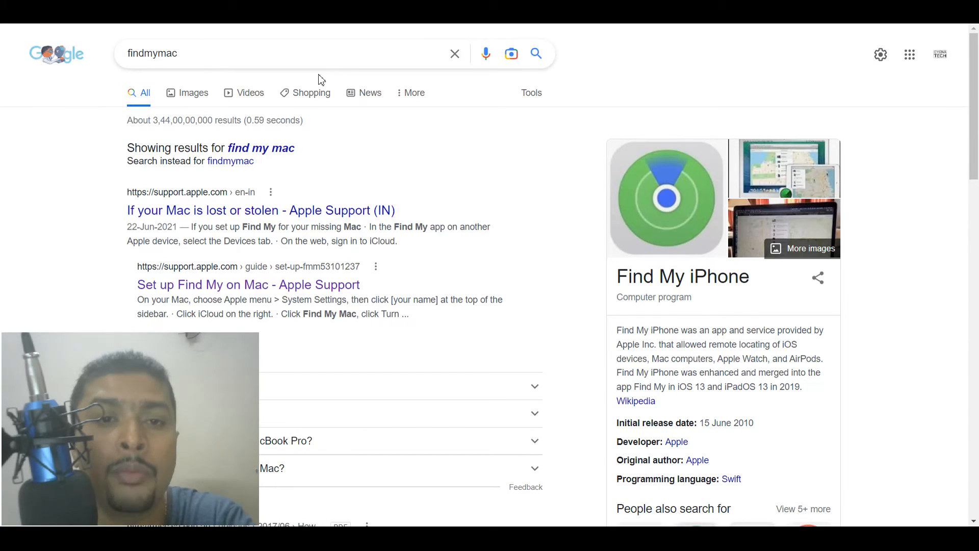
Search Google for 'find my mac' and scroll to the Apple Support results.
left_click(187, 53)
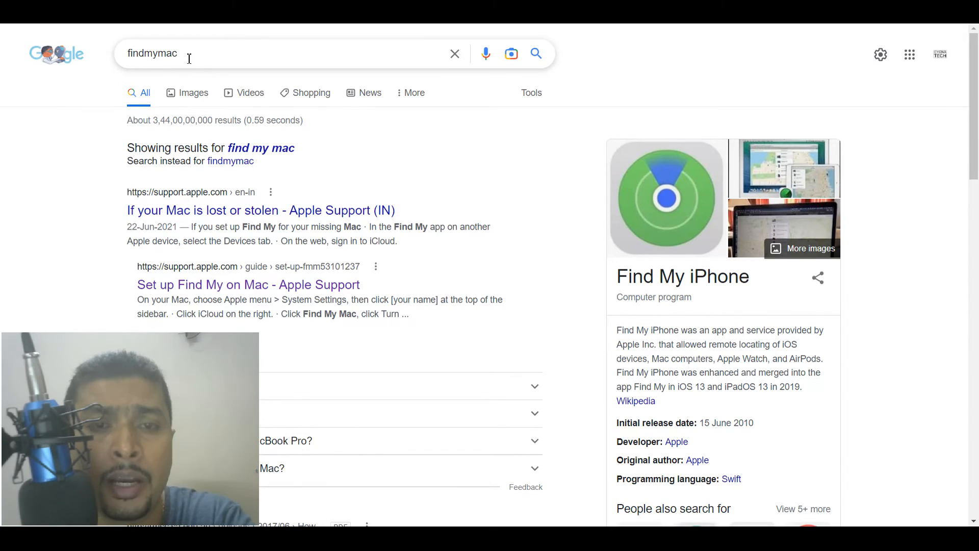
scroll("down", 3)
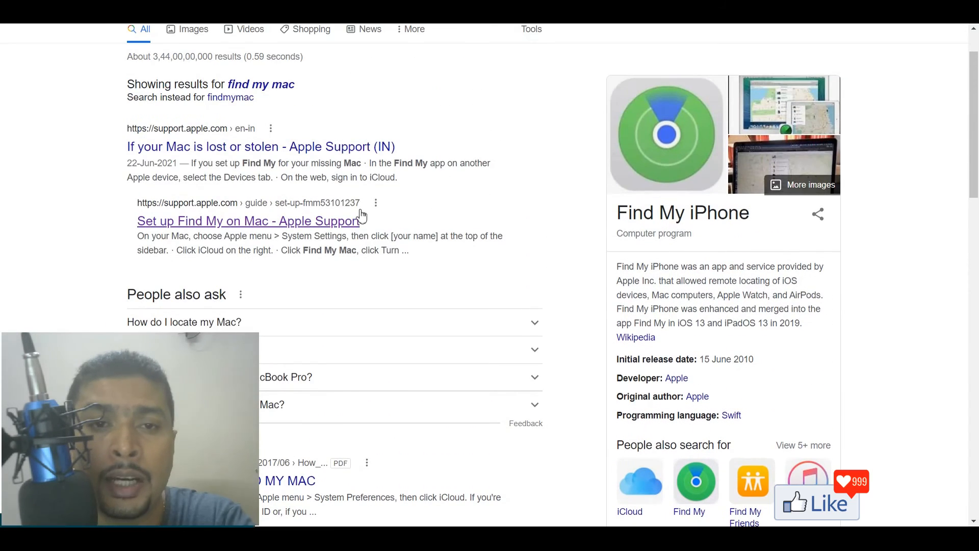
mouse_move(219, 226)
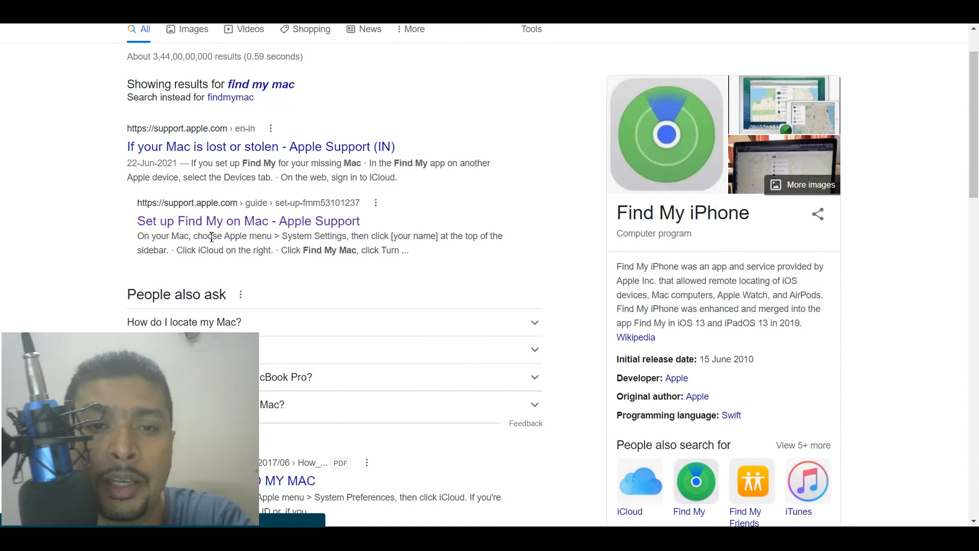
Read Apple's 'Set up Find My on Mac' guide on Location Services and Find My Mac.
left_click(248, 220)
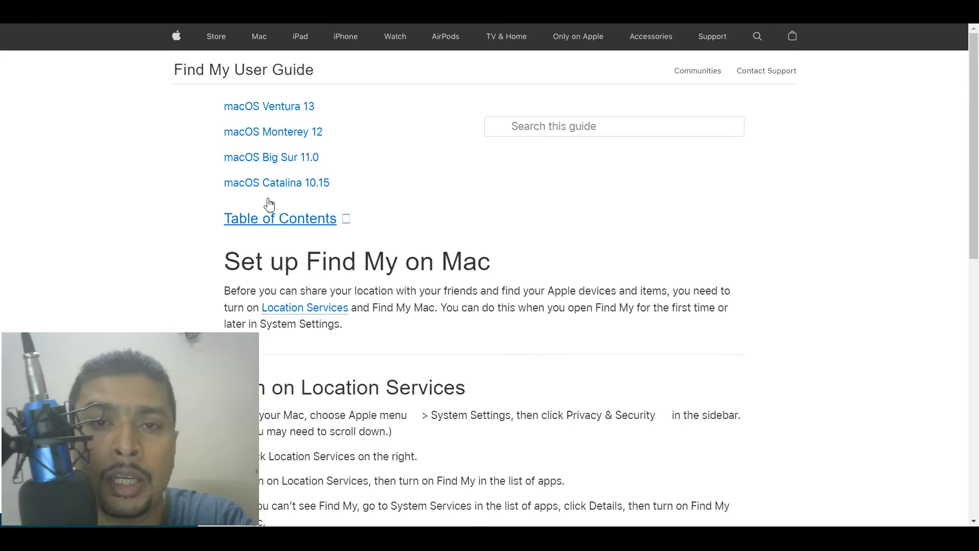
scroll("down", 3)
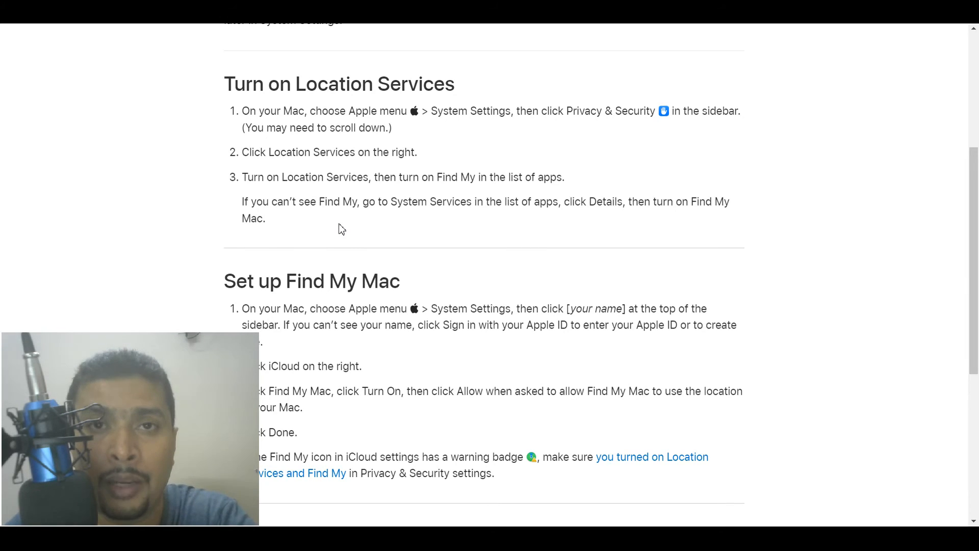
scroll("up", 3)
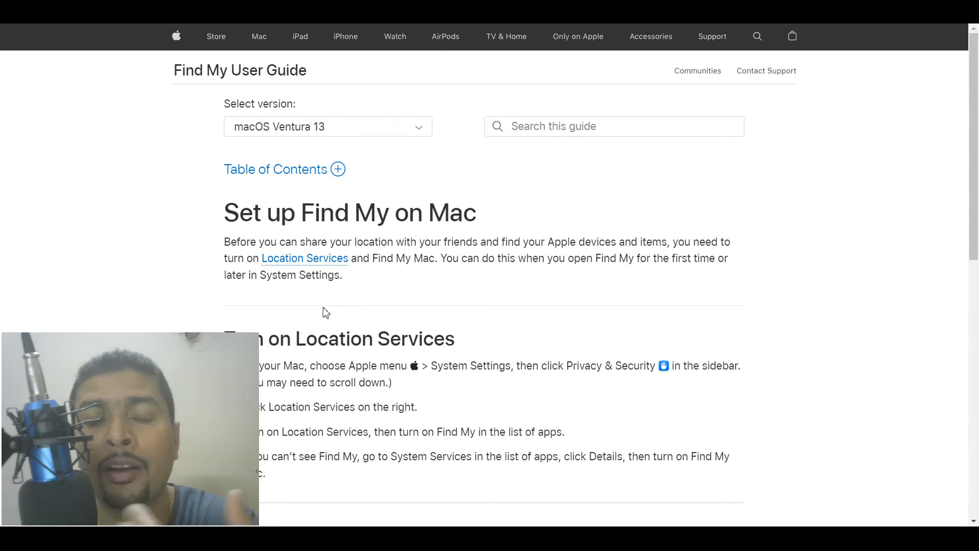
scroll("down", 3)
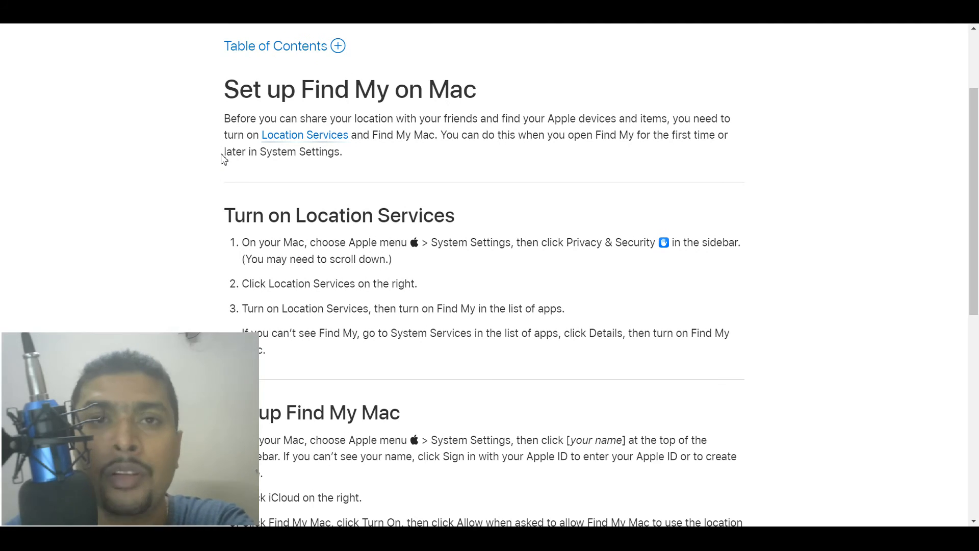